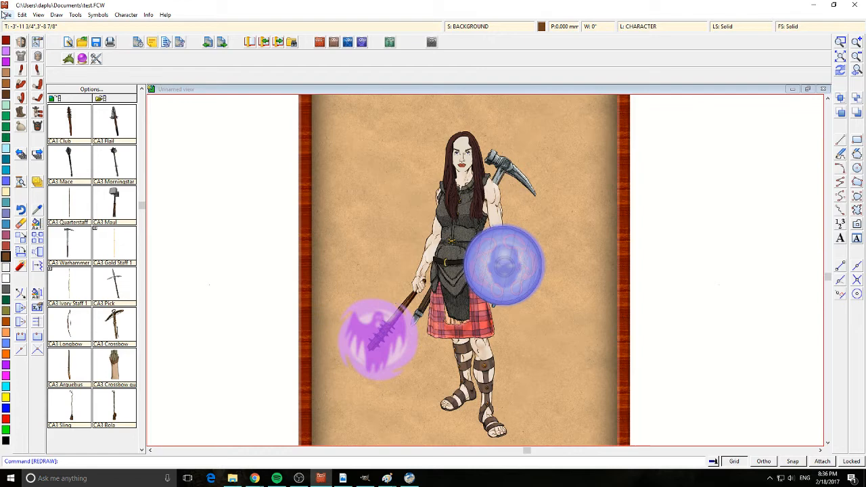
# - Create a new blank CA3 Standard Portrait drawing through the New Drawing wizard
pyautogui.click(7, 13)
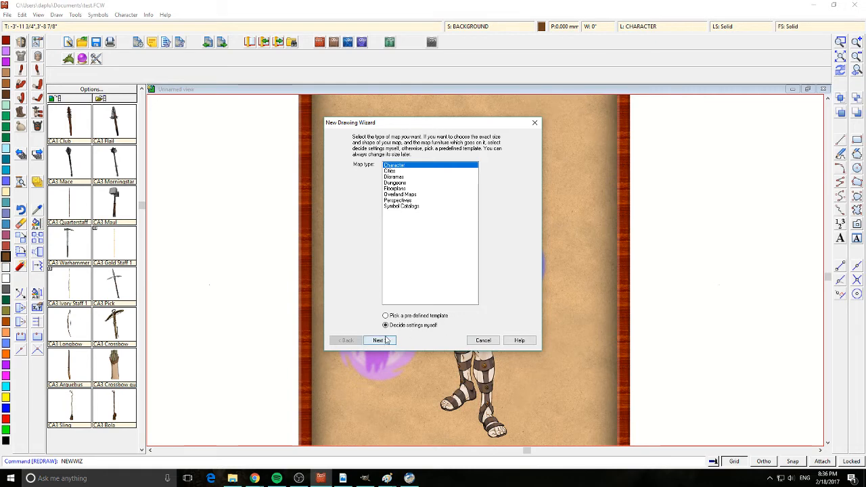
pyautogui.click(377, 341)
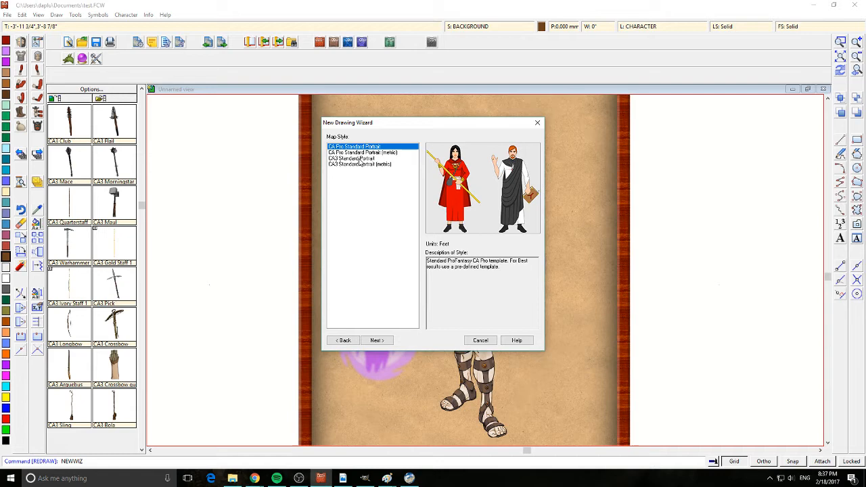
pyautogui.click(352, 157)
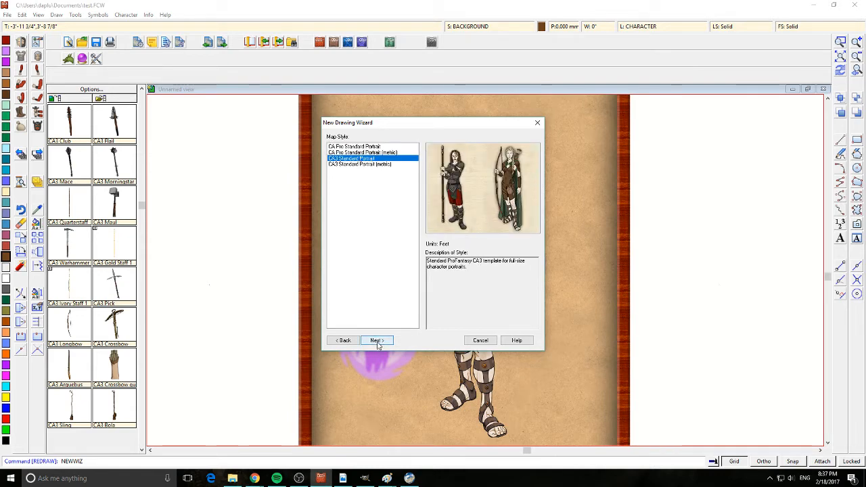
pyautogui.click(376, 340)
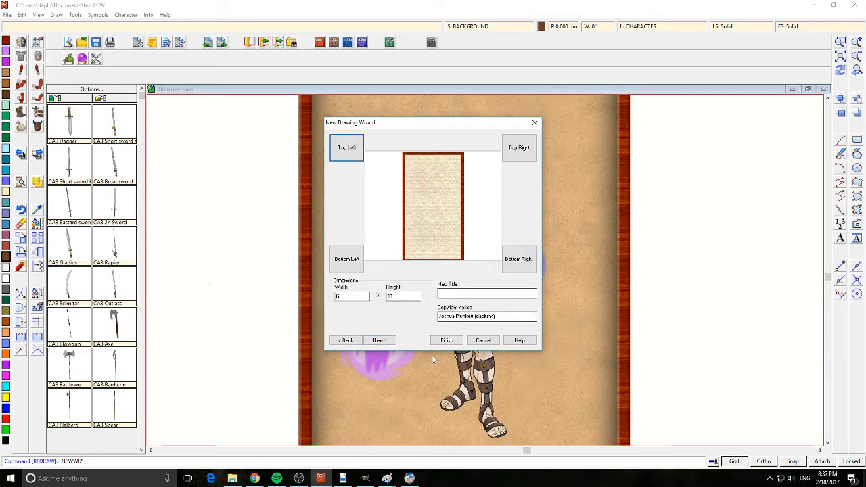
pyautogui.click(379, 341)
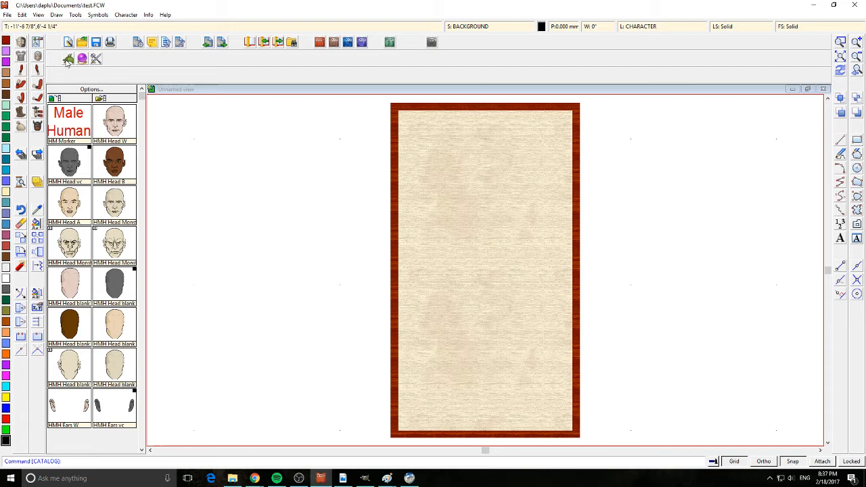
pyautogui.moveTo(68, 60)
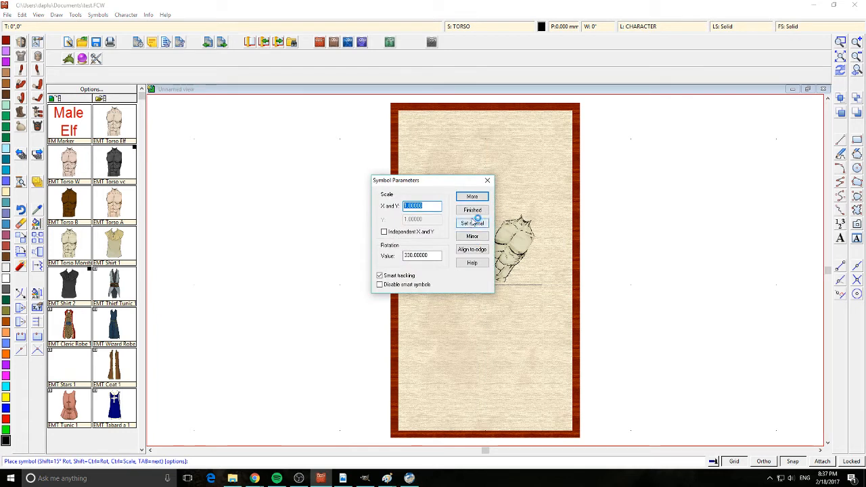
# - Reset the Male Elf torso symbol to normal scale and rotation and place it centred
pyautogui.click(471, 222)
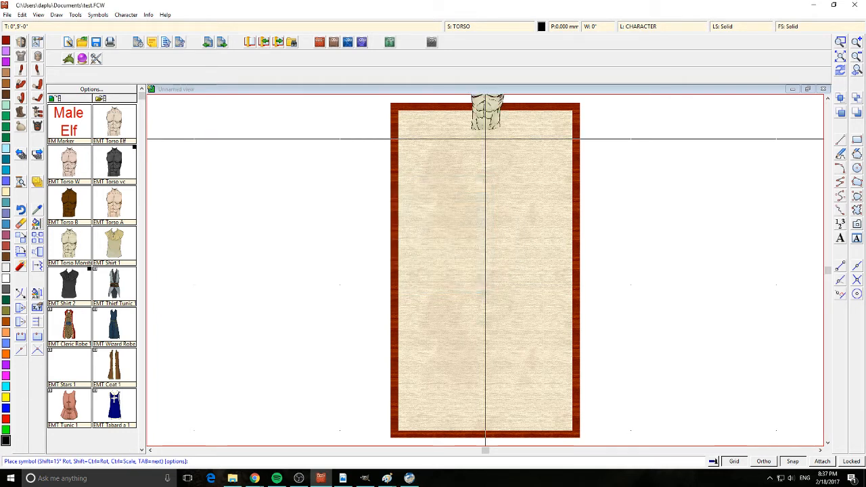
pyautogui.click(486, 243)
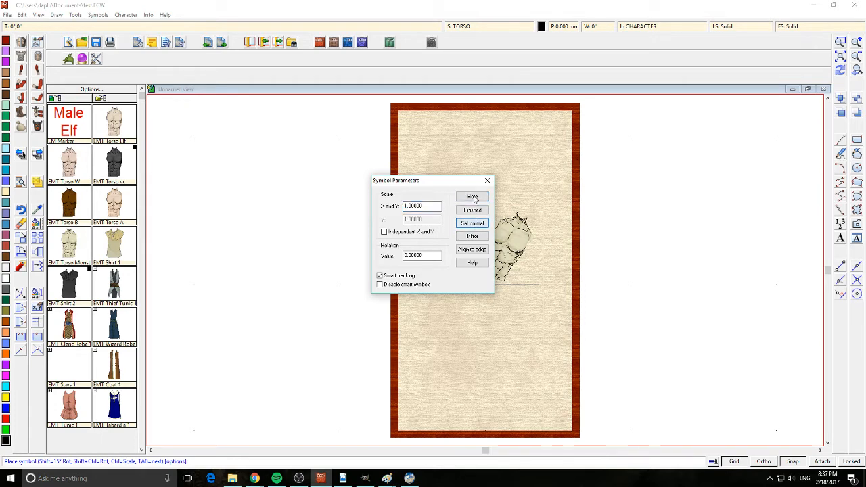
pyautogui.click(471, 210)
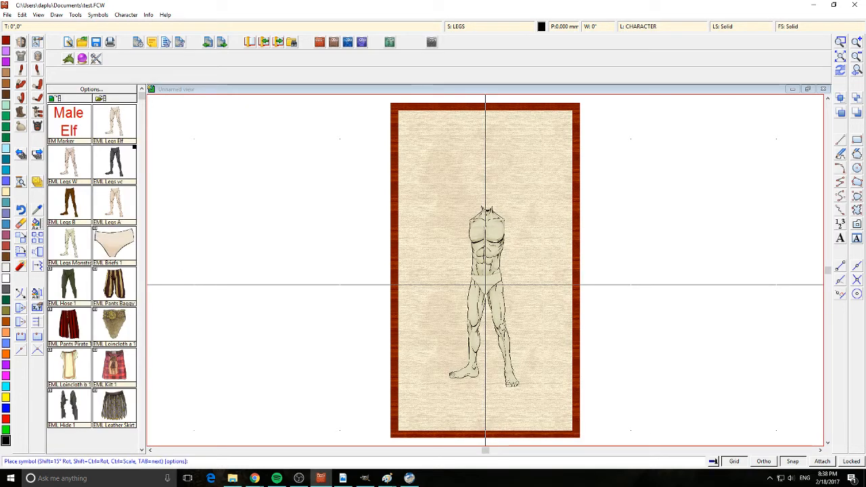
pyautogui.moveTo(192, 331)
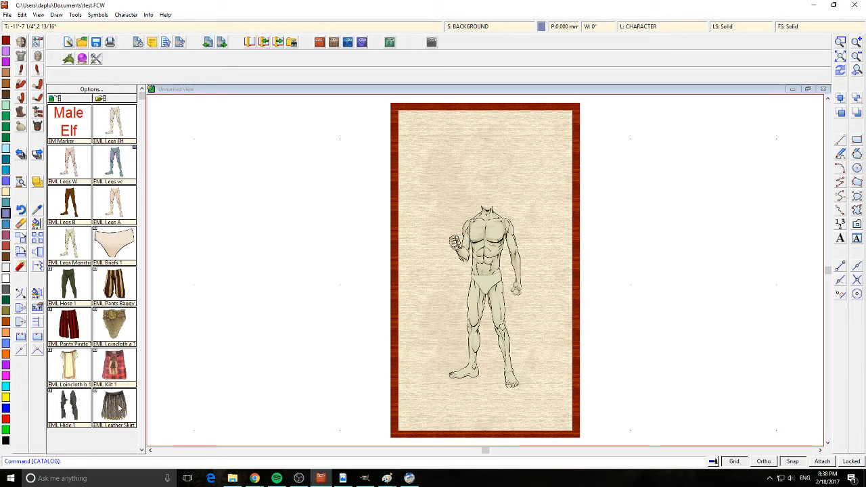
# - Place dark green trousers from the catalog onto the elf's legs
pyautogui.scroll(-3)
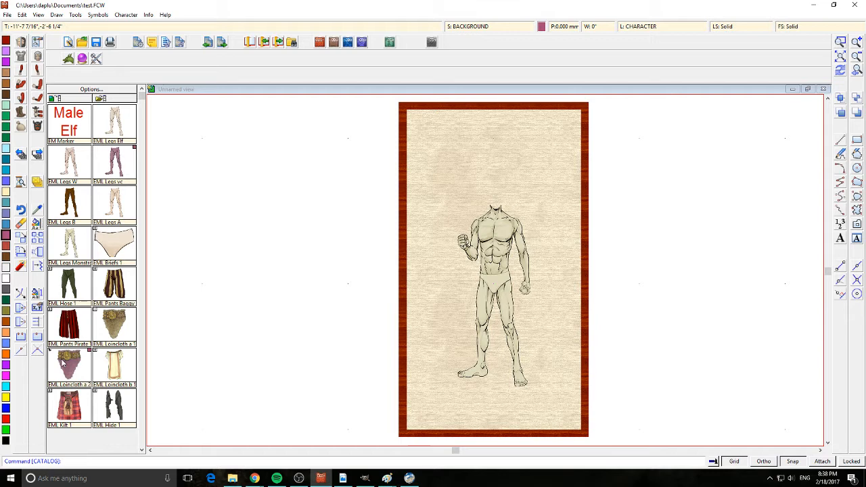
pyautogui.scroll(-3)
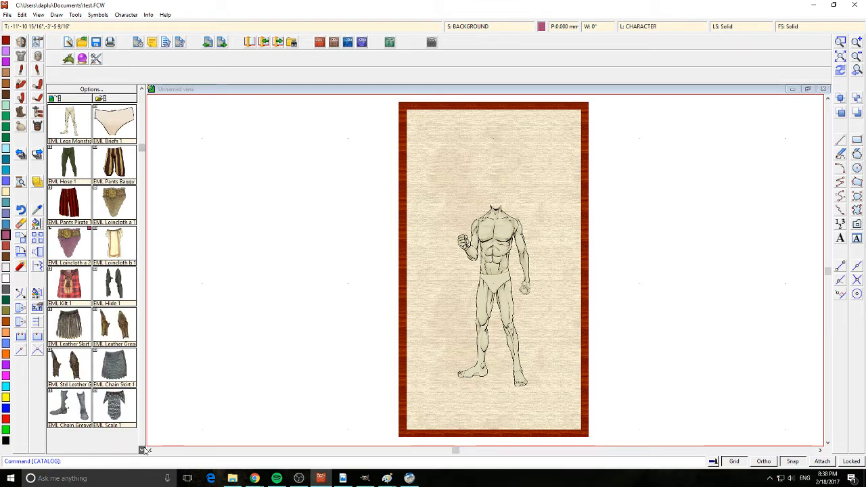
pyautogui.scroll(-3)
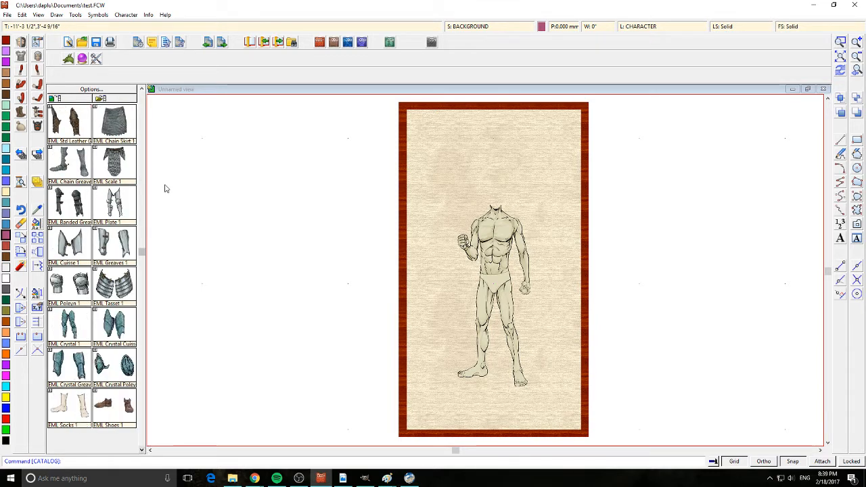
pyautogui.scroll(3)
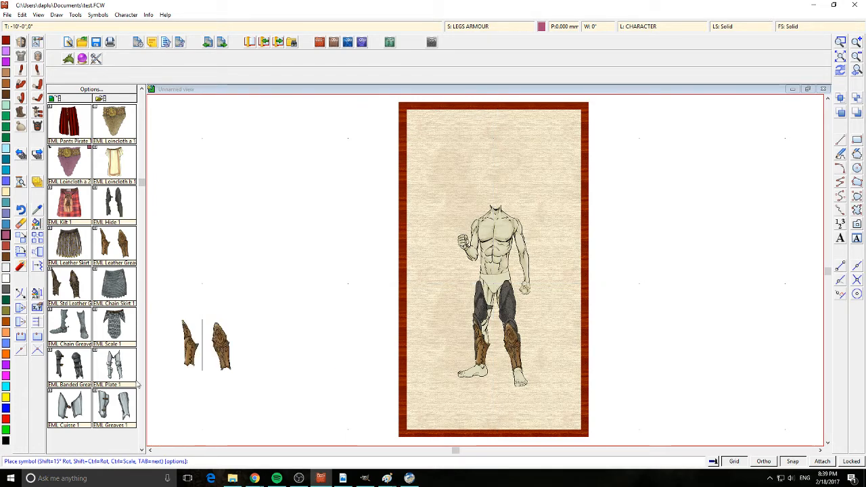
pyautogui.scroll(-3)
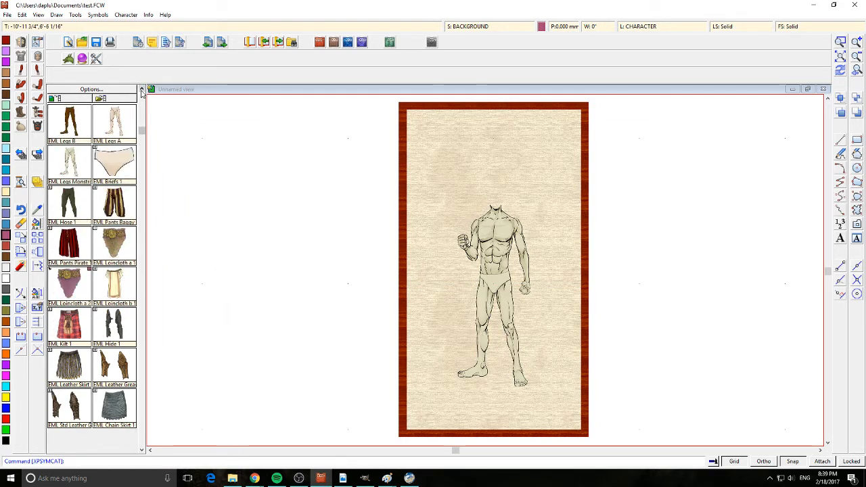
pyautogui.click(68, 203)
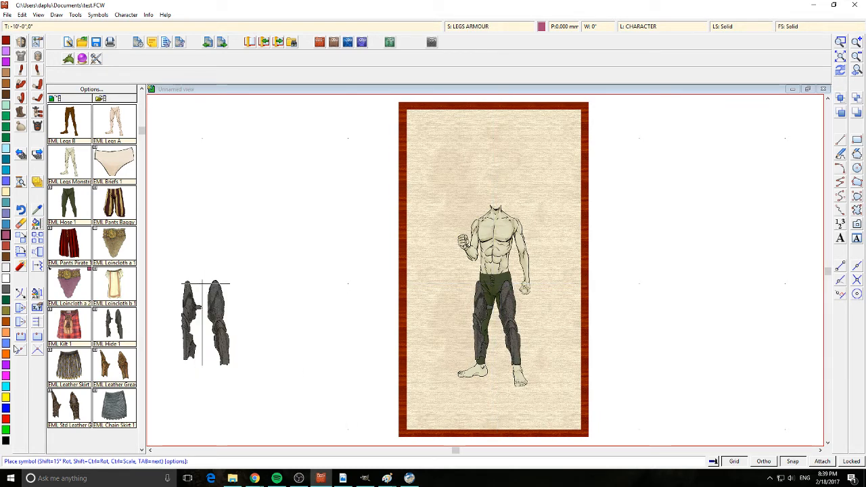
# - Add tall brown boots and confirm the leg pieces with Do It
pyautogui.scroll(-3)
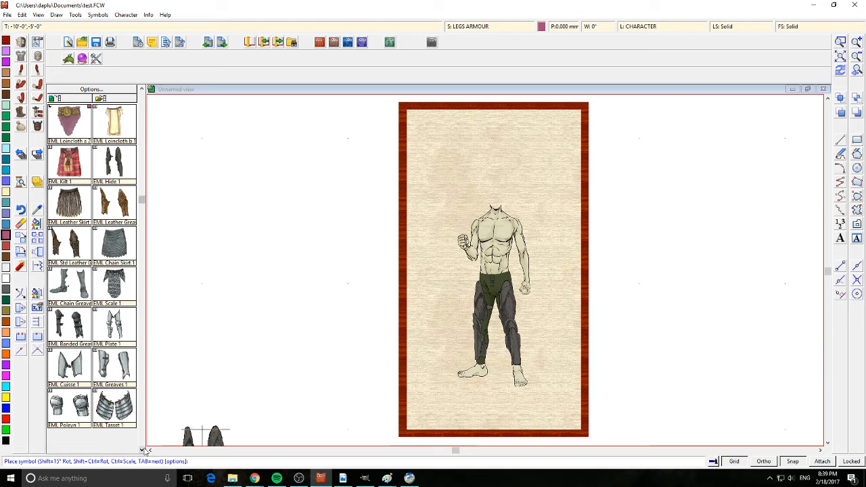
pyautogui.scroll(-3)
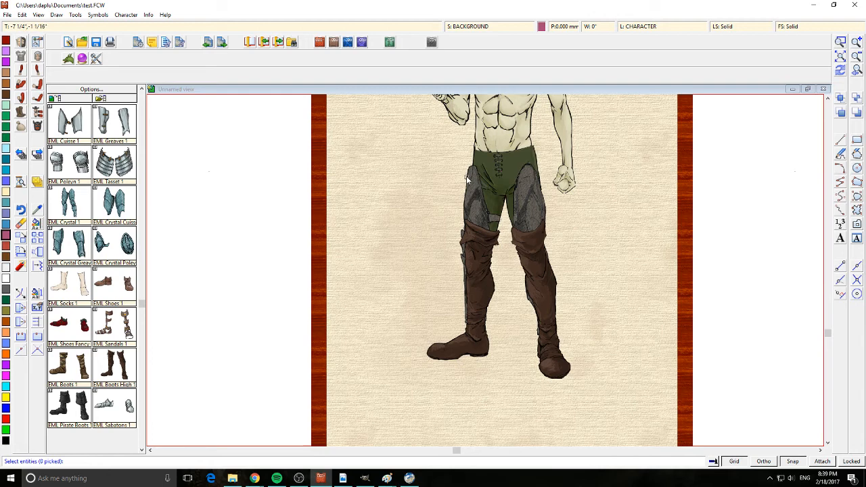
pyautogui.rightClick(471, 179)
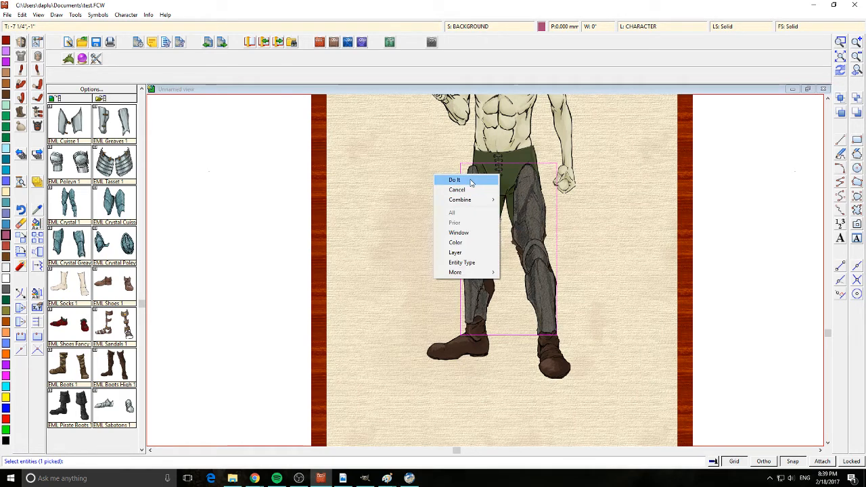
pyautogui.click(455, 180)
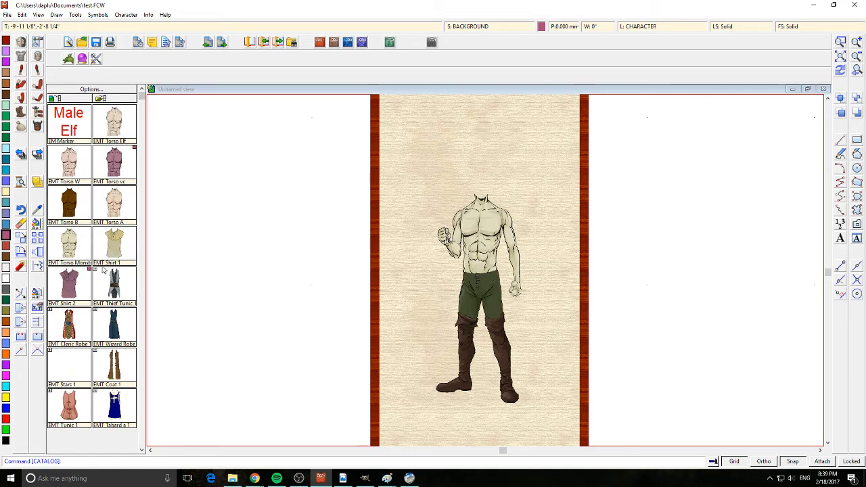
# - Pick a green sleeveless shirt symbol for the elf's torso
pyautogui.click(114, 284)
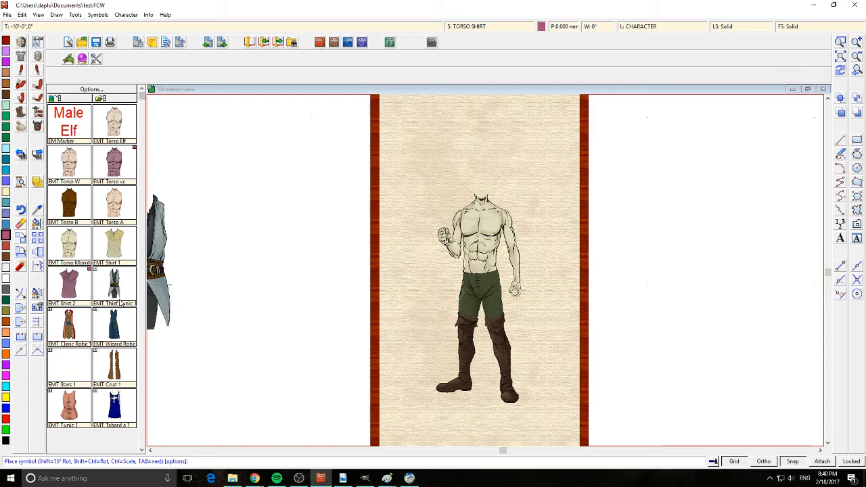
pyautogui.scroll(-3)
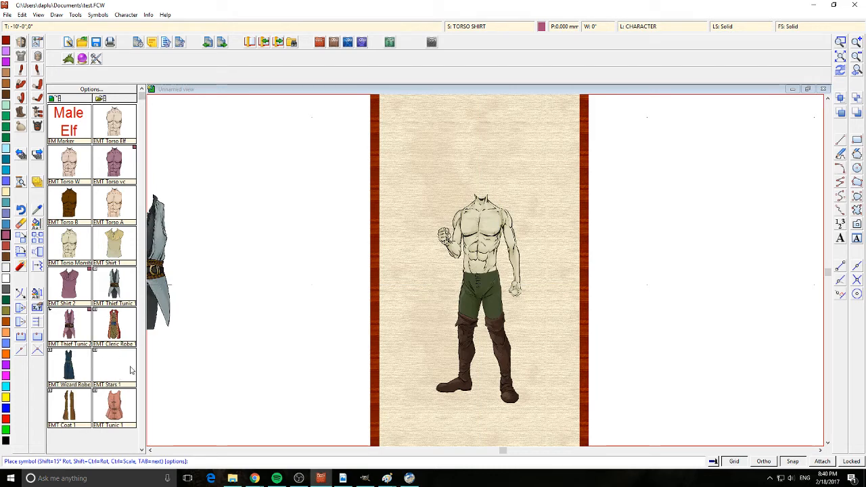
pyautogui.moveTo(70, 327)
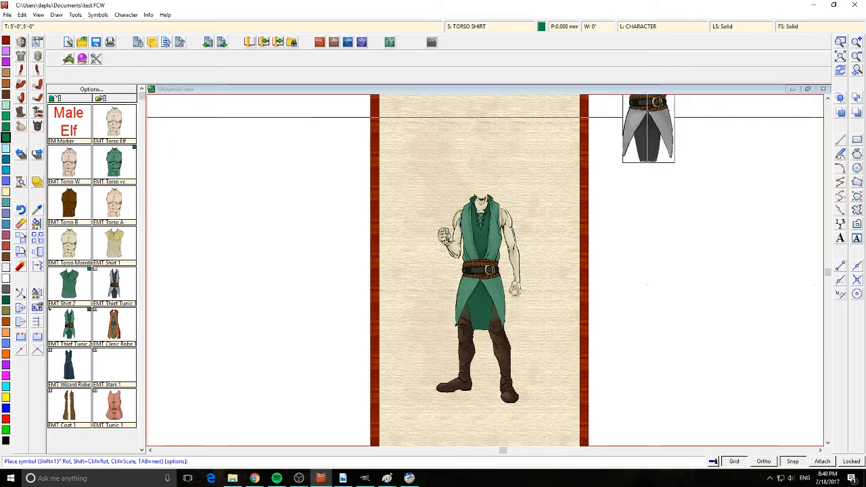
pyautogui.moveTo(163, 264)
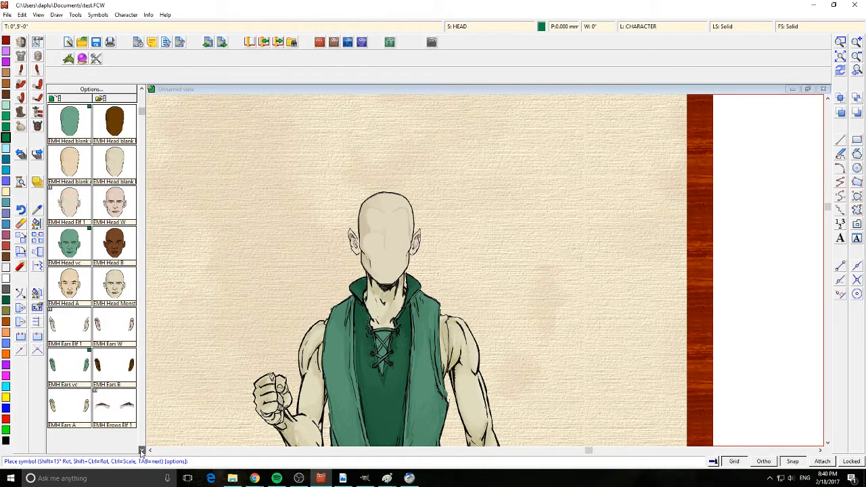
# - Place eyebrows and eyes on the elf's face
pyautogui.scroll(-3)
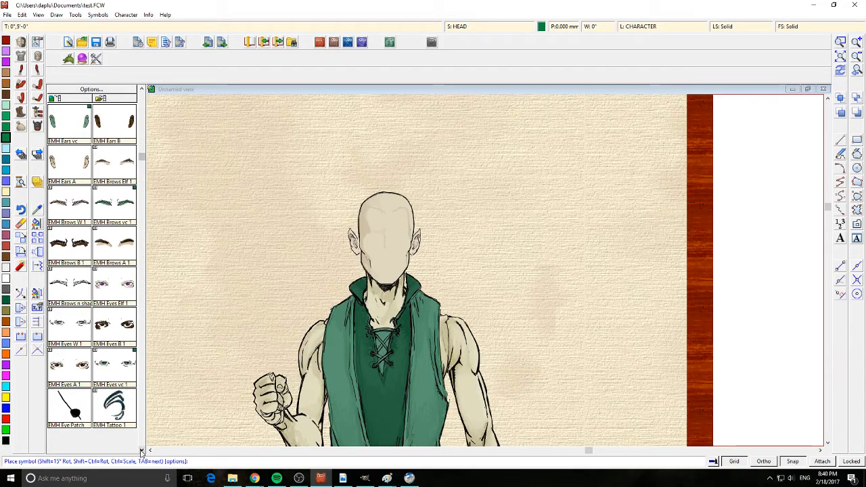
pyautogui.click(386, 233)
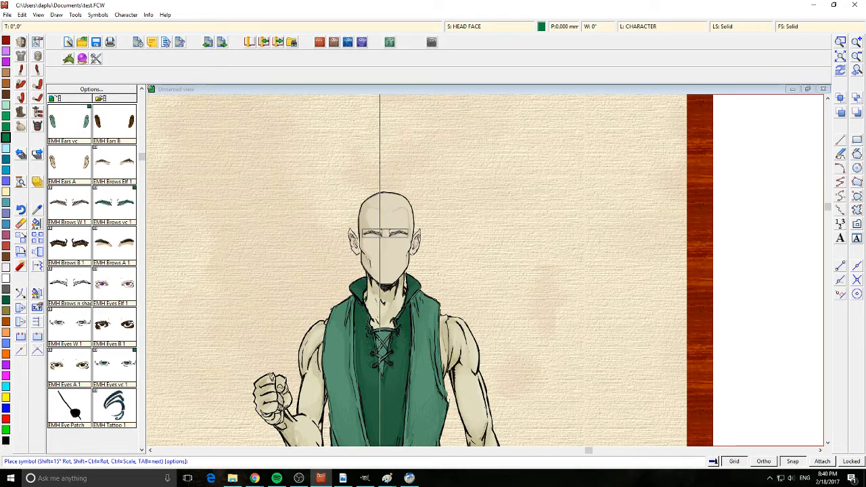
pyautogui.click(385, 233)
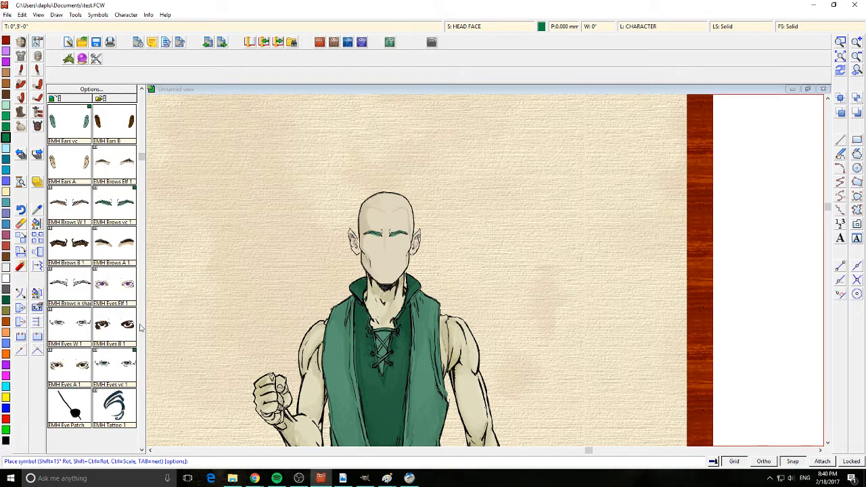
pyautogui.click(382, 237)
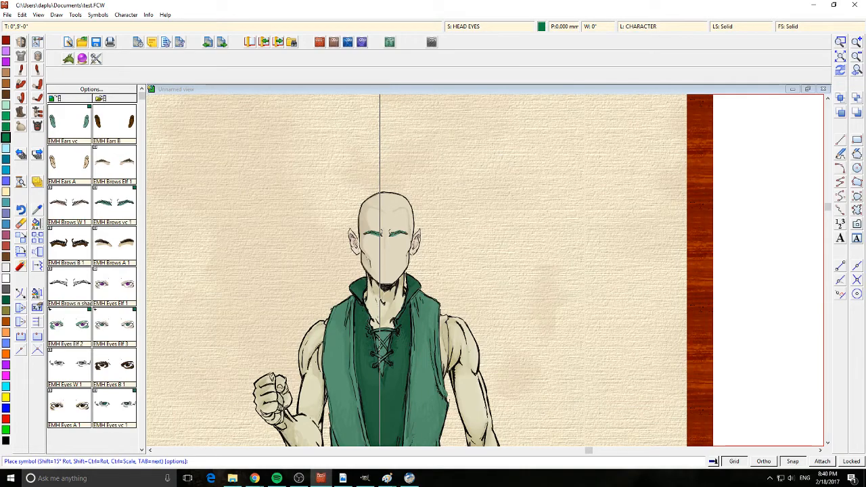
pyautogui.moveTo(120, 283)
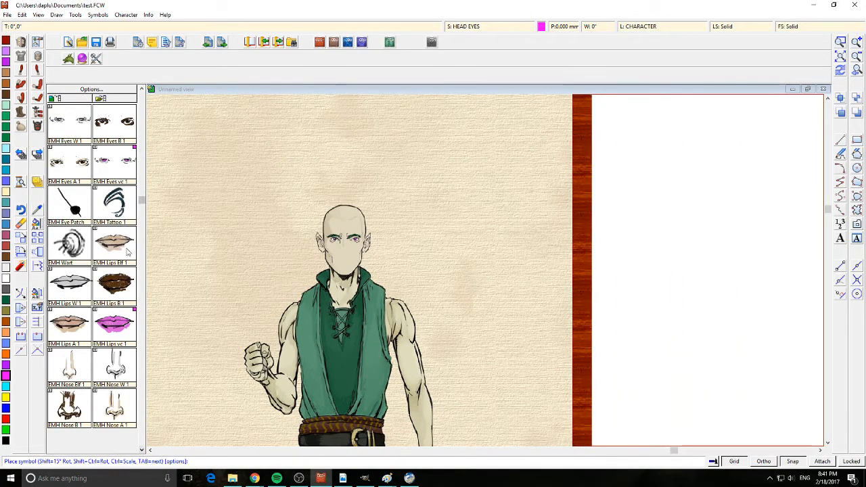
# - Add a facial tattoo and place the lips and nose on the face
pyautogui.click(113, 203)
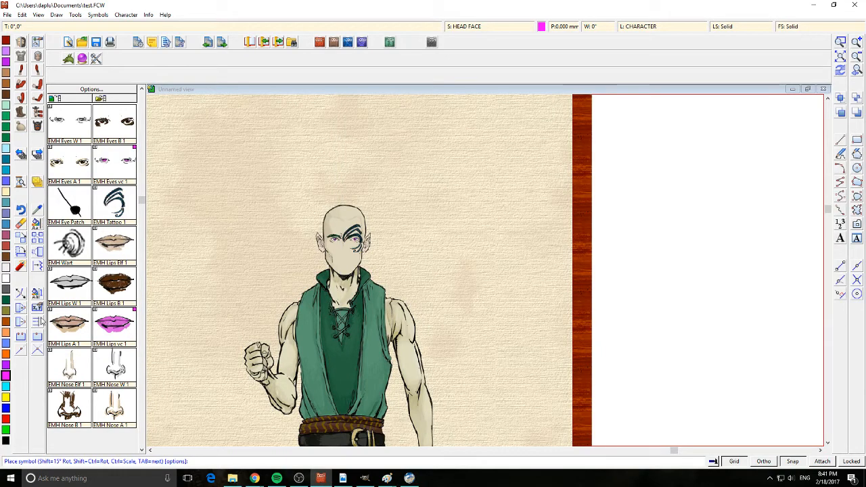
pyautogui.moveTo(10, 189)
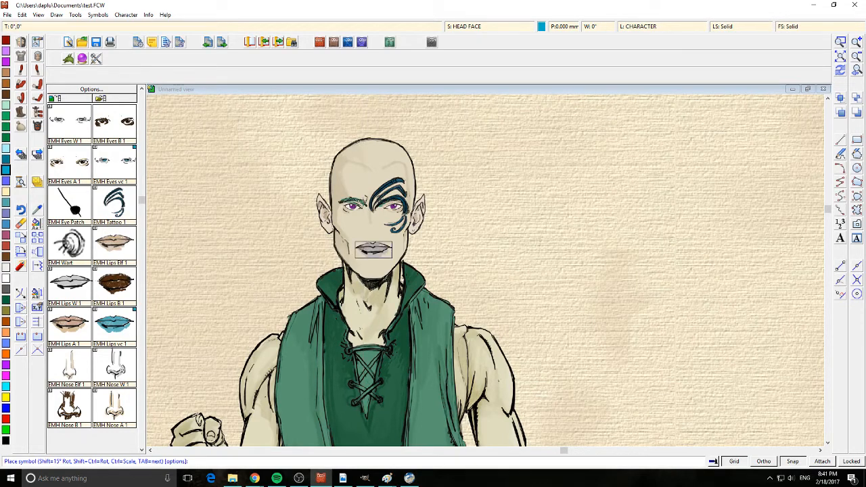
pyautogui.scroll(-3)
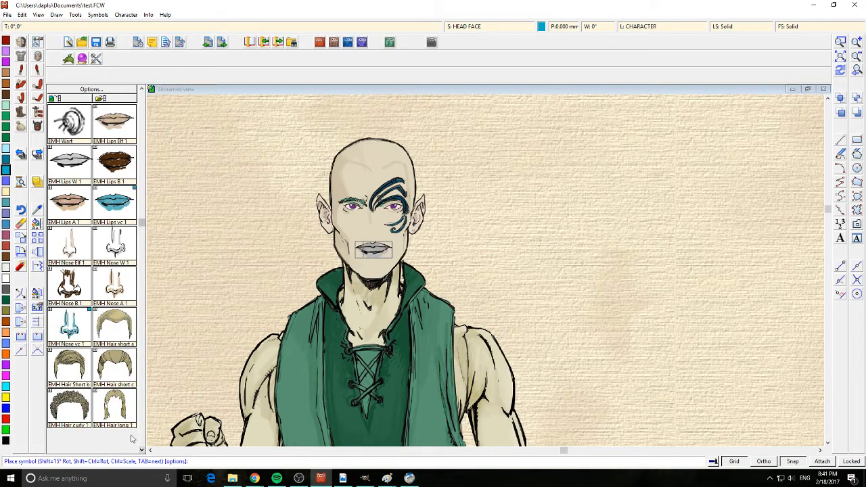
pyautogui.scroll(-3)
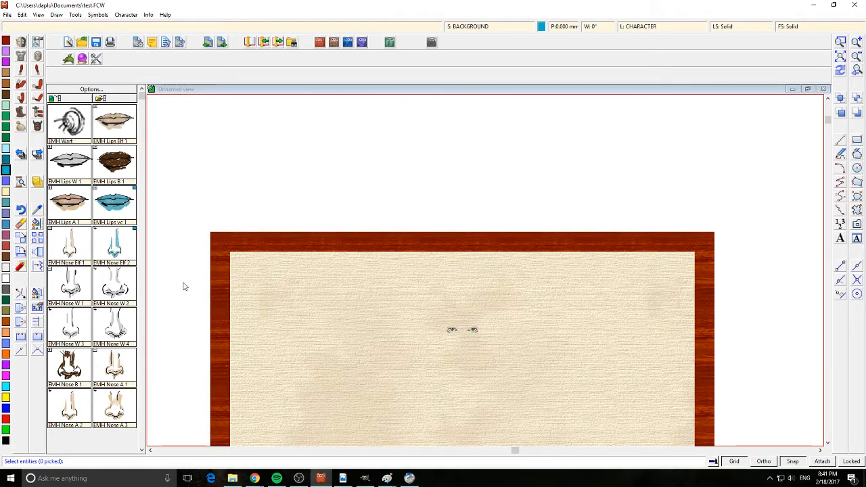
pyautogui.click(463, 330)
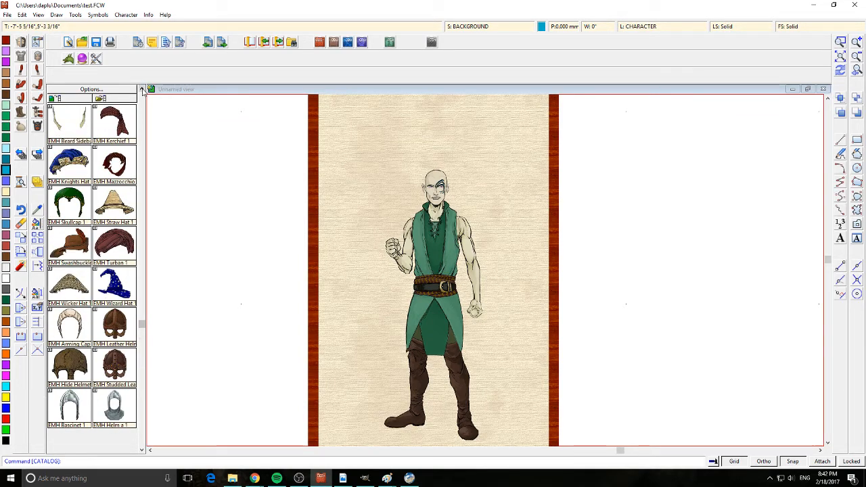
# - Choose a dreadlocks hair style and place it on the elf's head
pyautogui.scroll(3)
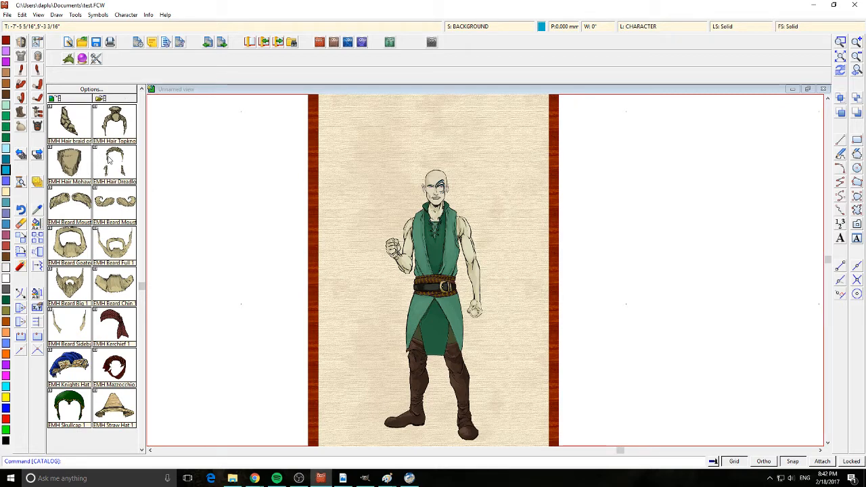
pyautogui.click(113, 162)
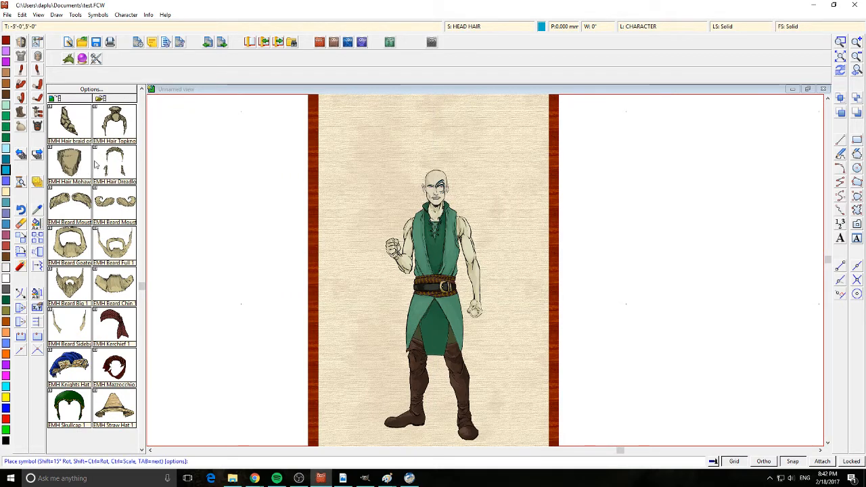
pyautogui.scroll(-3)
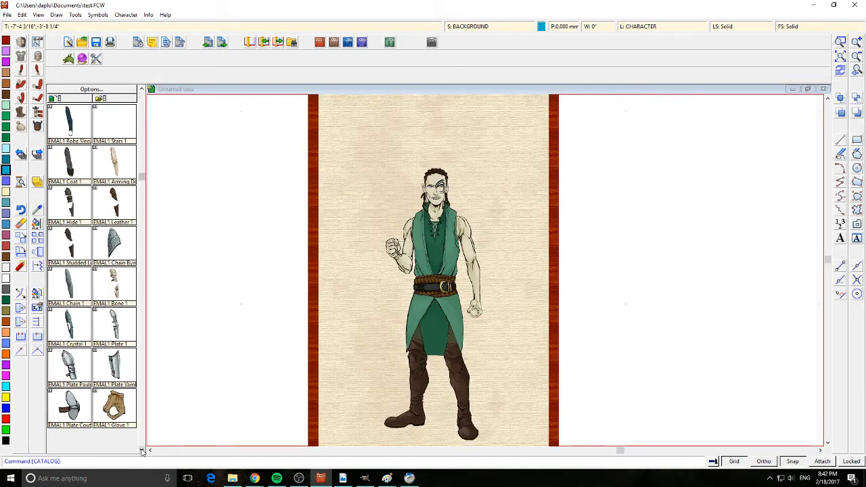
pyautogui.scroll(-3)
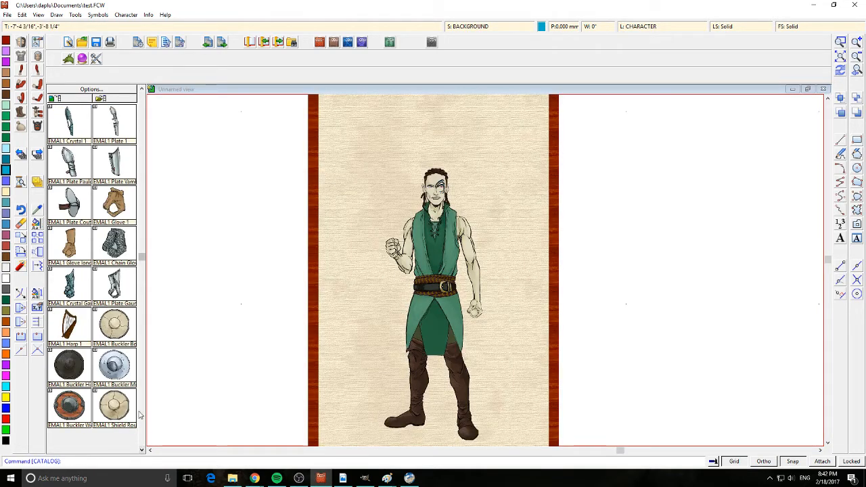
# - Place a round wooden shield on the left arm and a whip in the right hand
pyautogui.click(474, 310)
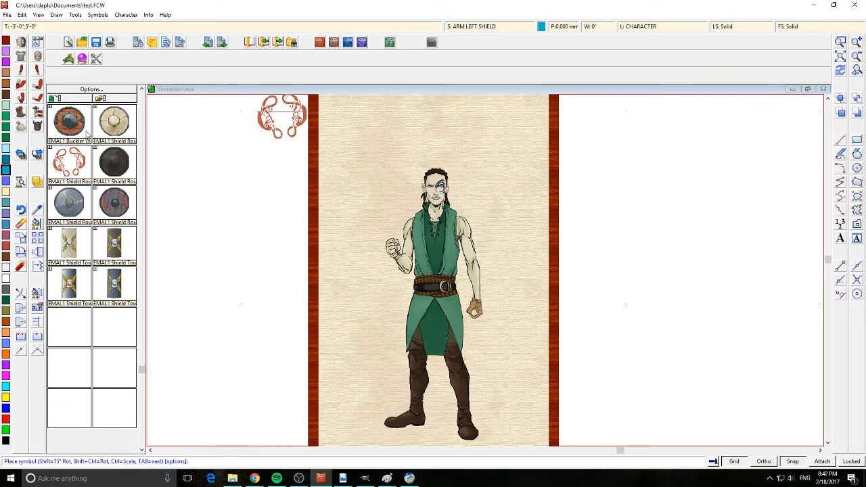
pyautogui.scroll(3)
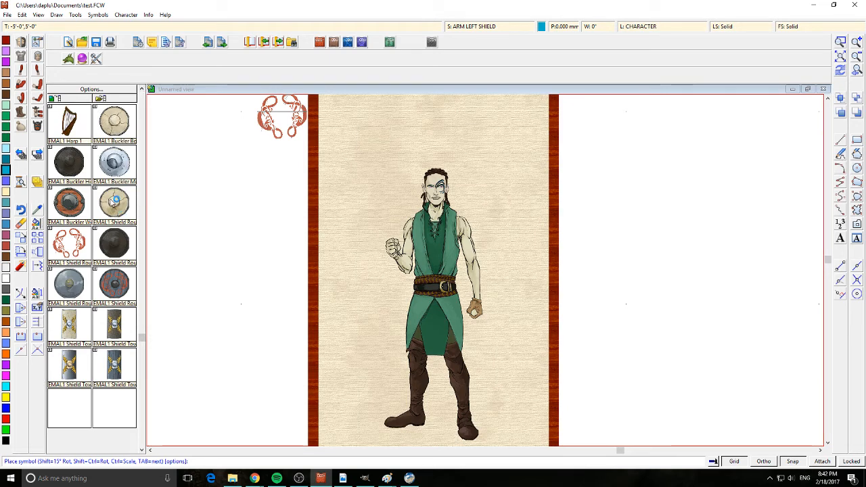
pyautogui.click(474, 309)
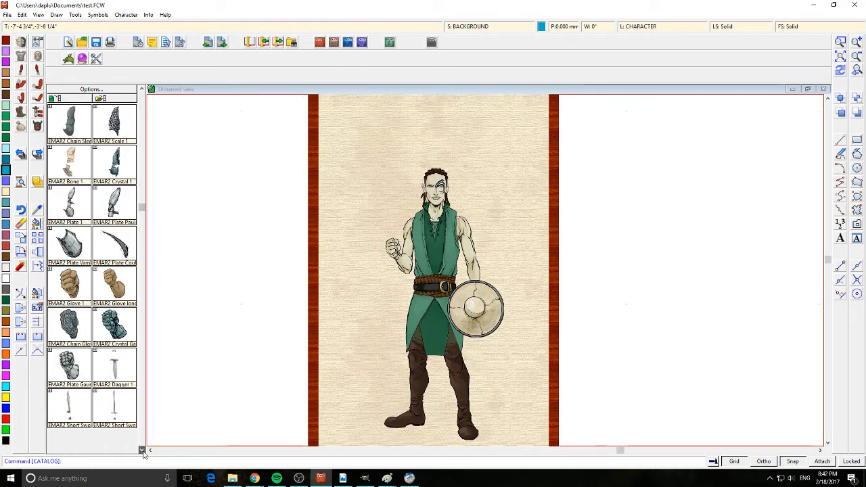
pyautogui.scroll(-3)
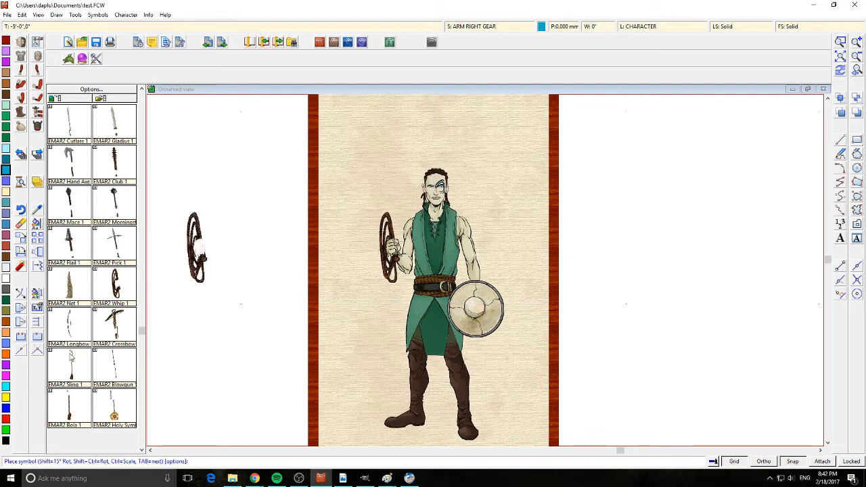
pyautogui.scroll(-3)
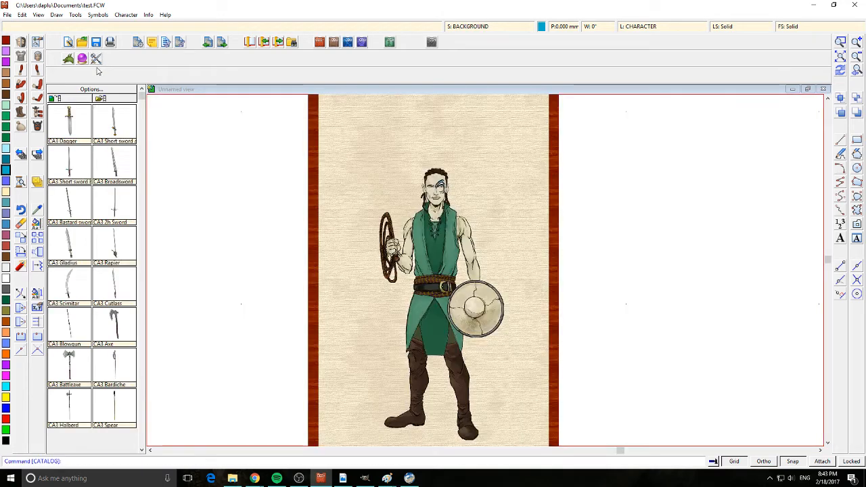
# - Place the bow symbol diagonally across the elf's body
pyautogui.scroll(-3)
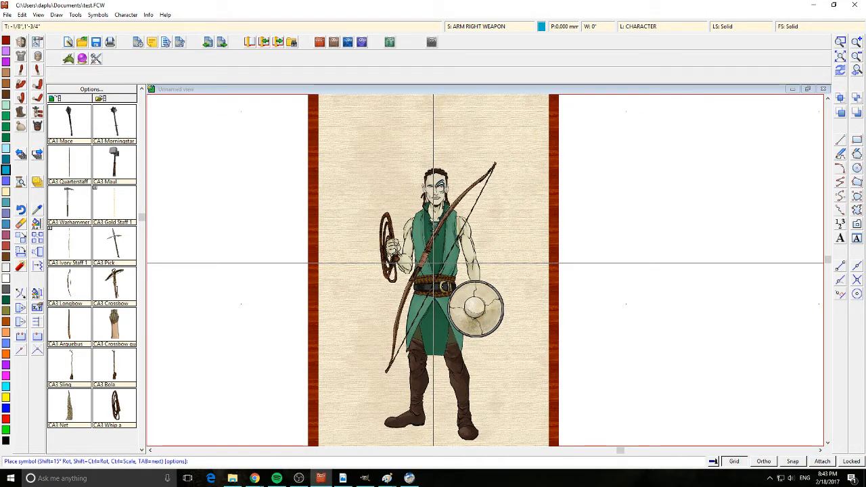
pyautogui.click(653, 271)
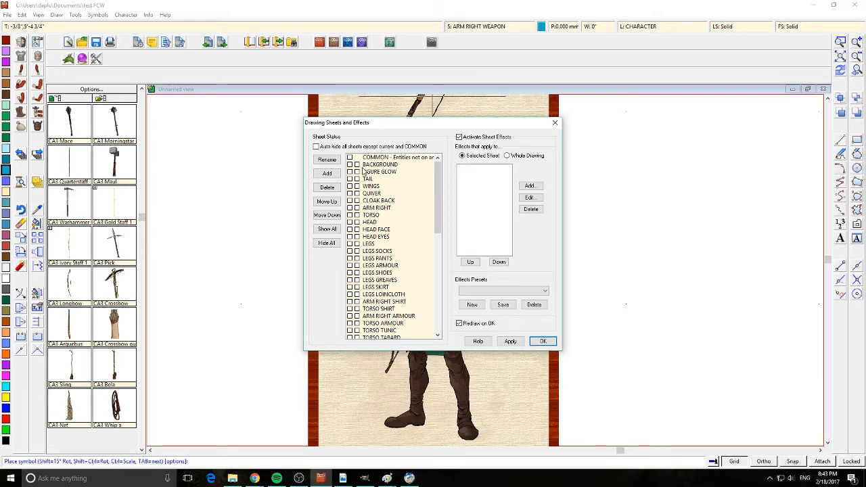
pyautogui.scroll(-3)
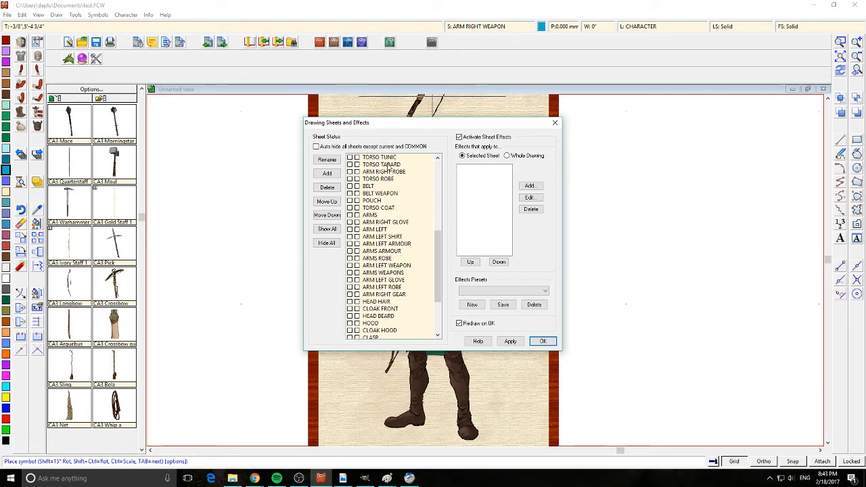
pyautogui.scroll(-3)
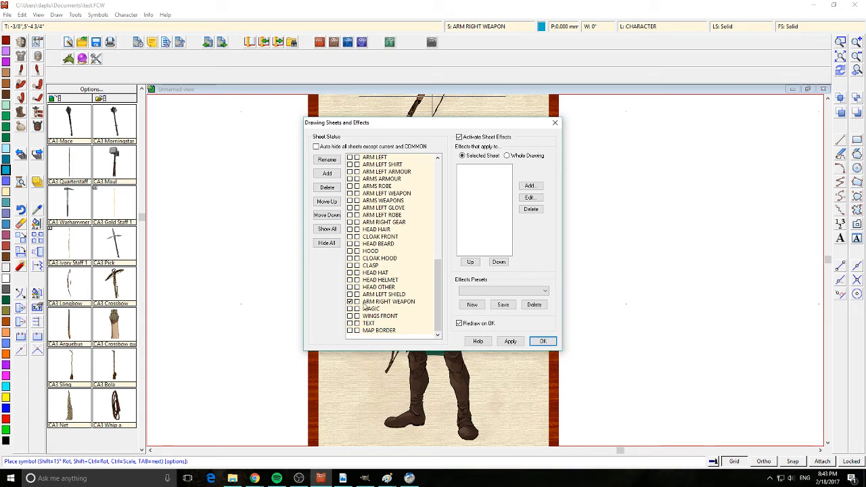
pyautogui.moveTo(395, 293)
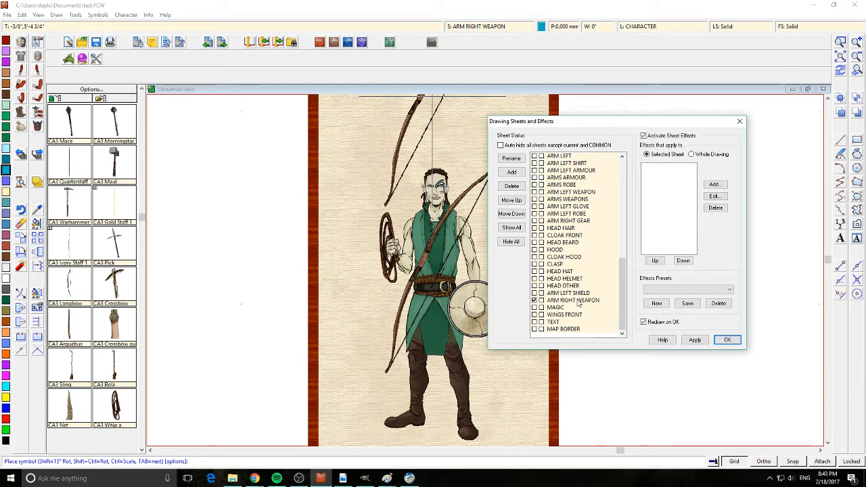
pyautogui.scroll(3)
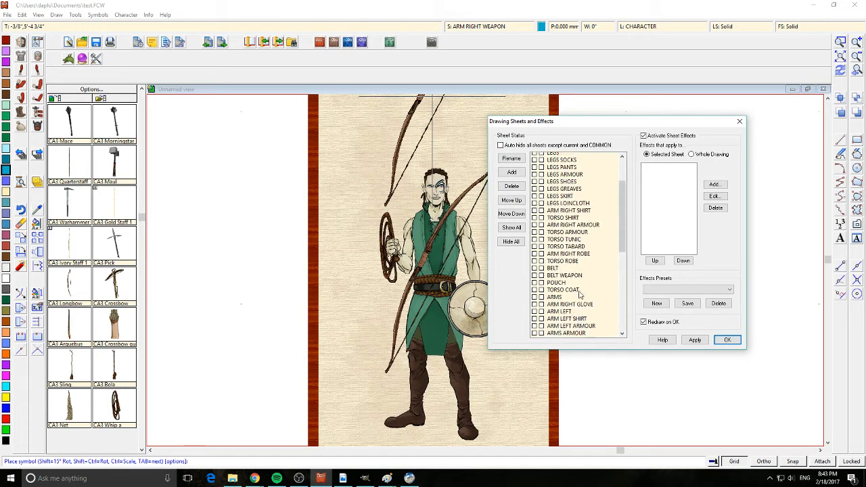
pyautogui.scroll(3)
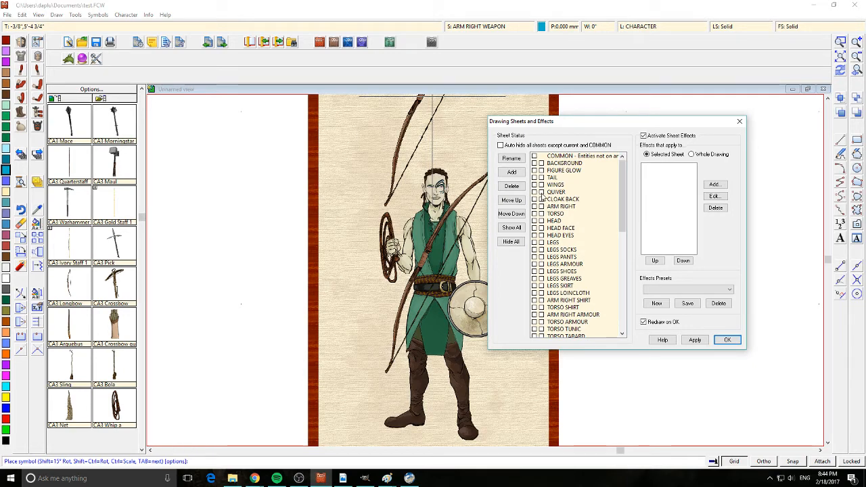
pyautogui.click(727, 340)
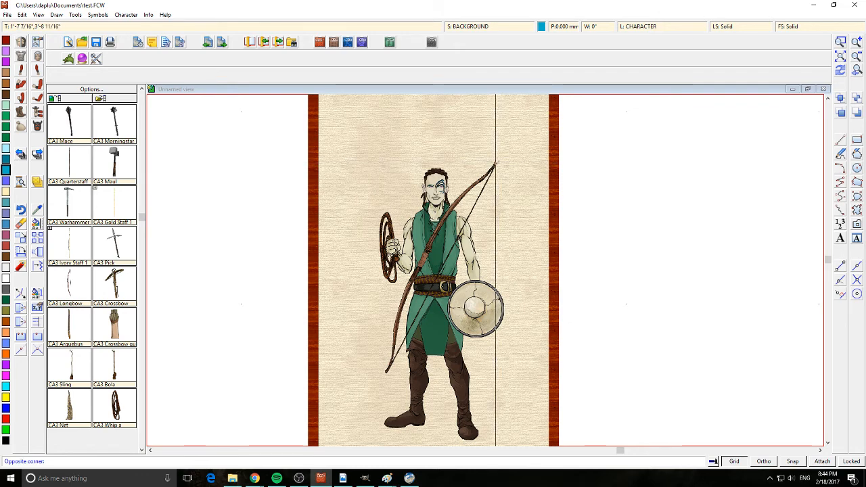
# - Select the bow and set its Sheet to BACKGROUND in Change Properties
pyautogui.click(474, 201)
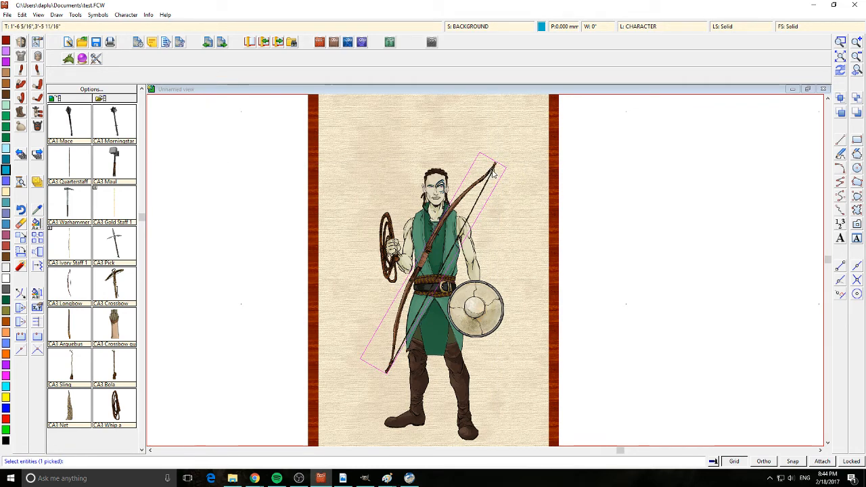
pyautogui.rightClick(494, 169)
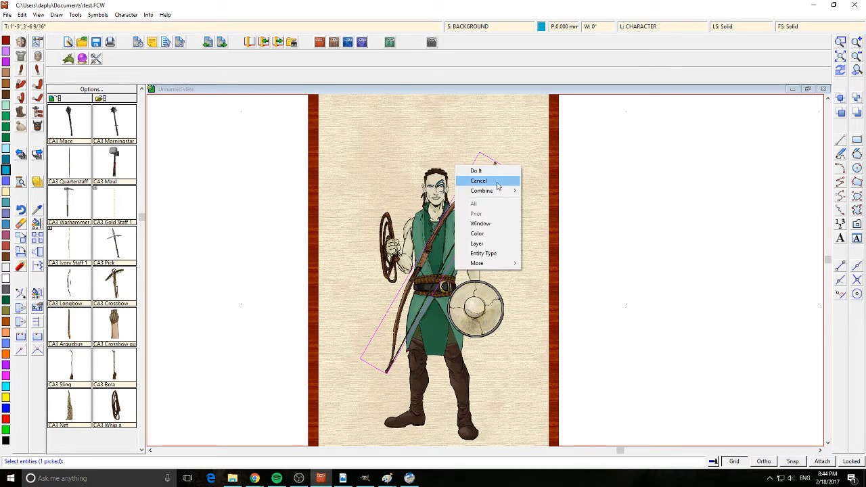
pyautogui.click(476, 170)
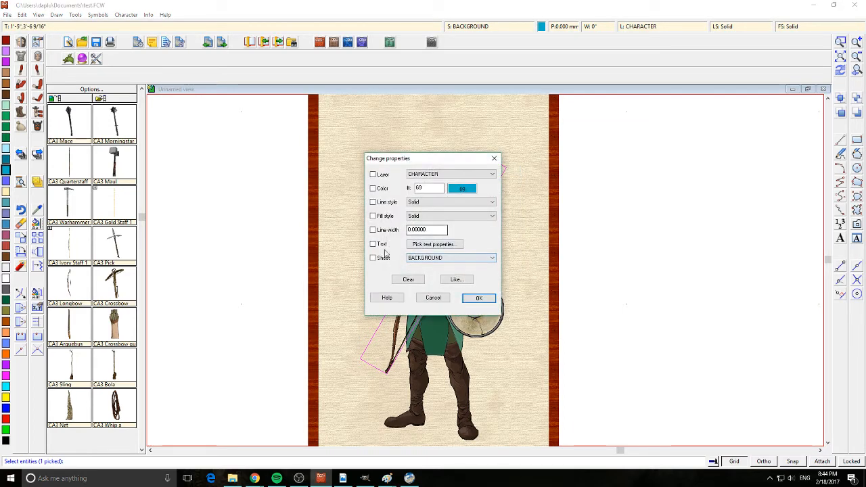
pyautogui.click(493, 257)
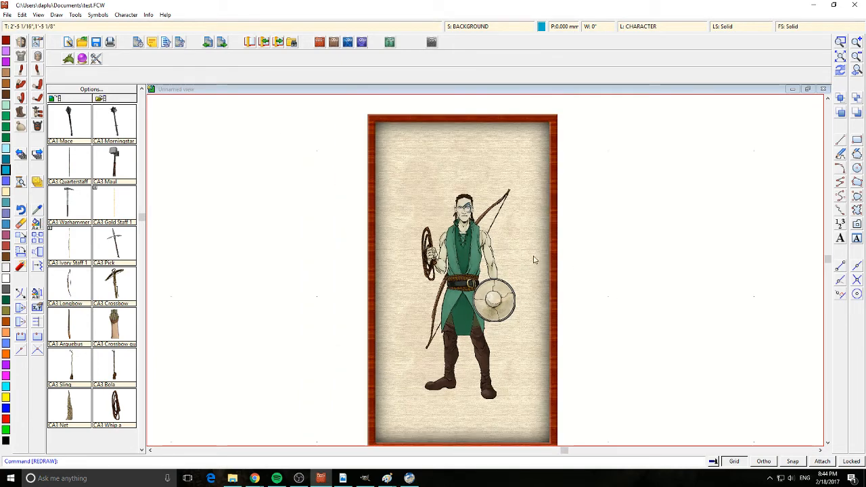
pyautogui.moveTo(648, 229)
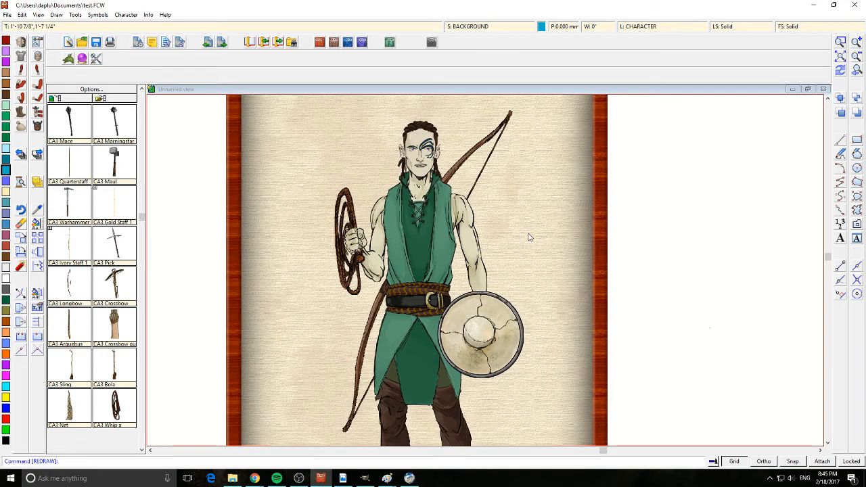
pyautogui.moveTo(548, 222)
pyautogui.write('TEX')
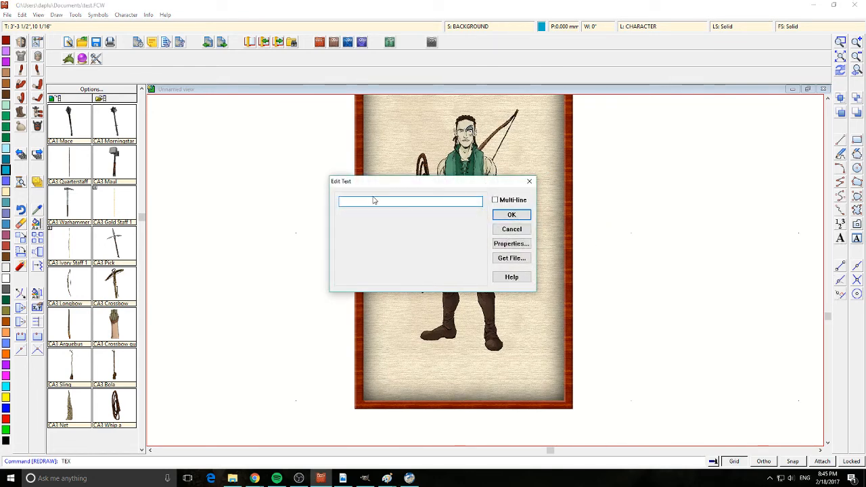
# - Enter the text 'Fred' in a serif font and confirm it for placement below the elf
pyautogui.write('Fred')
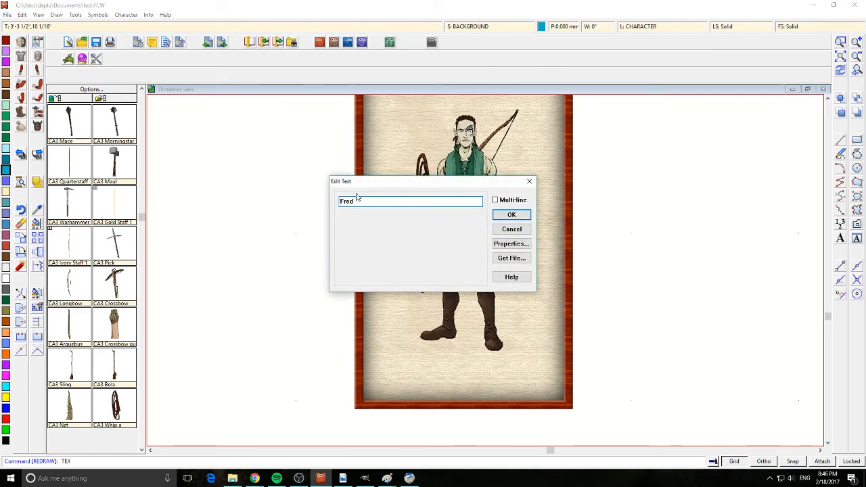
pyautogui.click(512, 214)
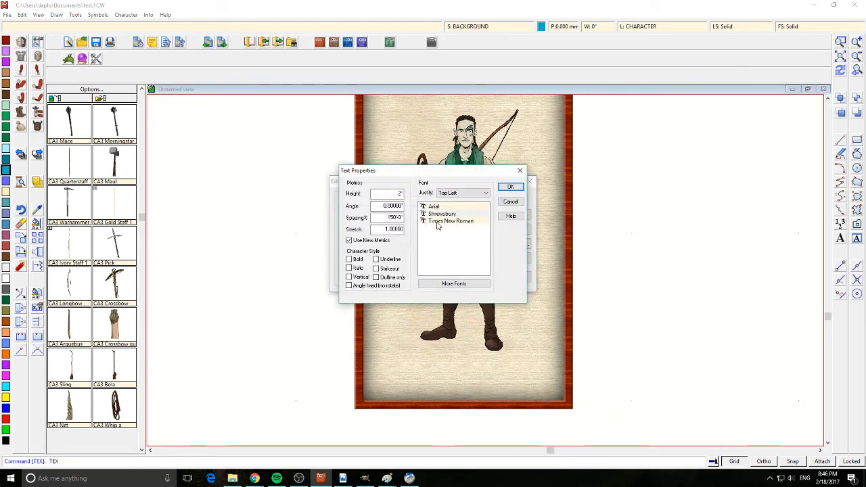
pyautogui.click(511, 187)
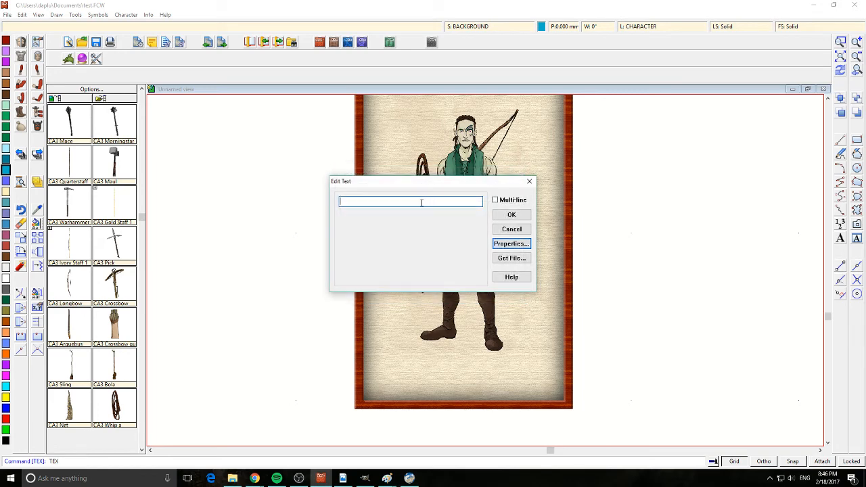
pyautogui.click(511, 213)
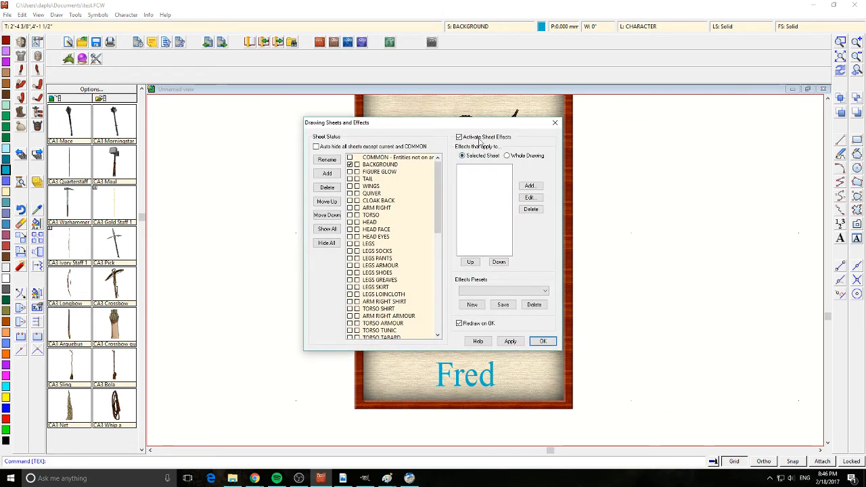
# - Confirm the Drawing Sheets and Effects settings so the portrait redraws with the BACKGROUND sheet shown
pyautogui.click(542, 341)
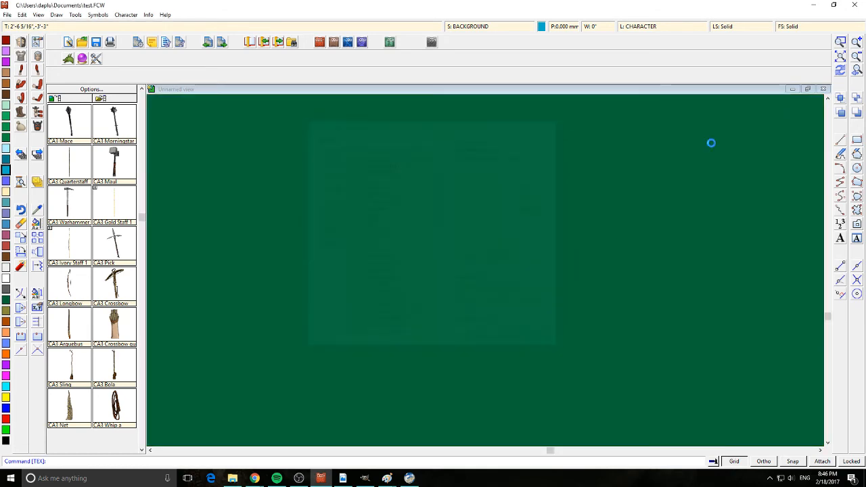